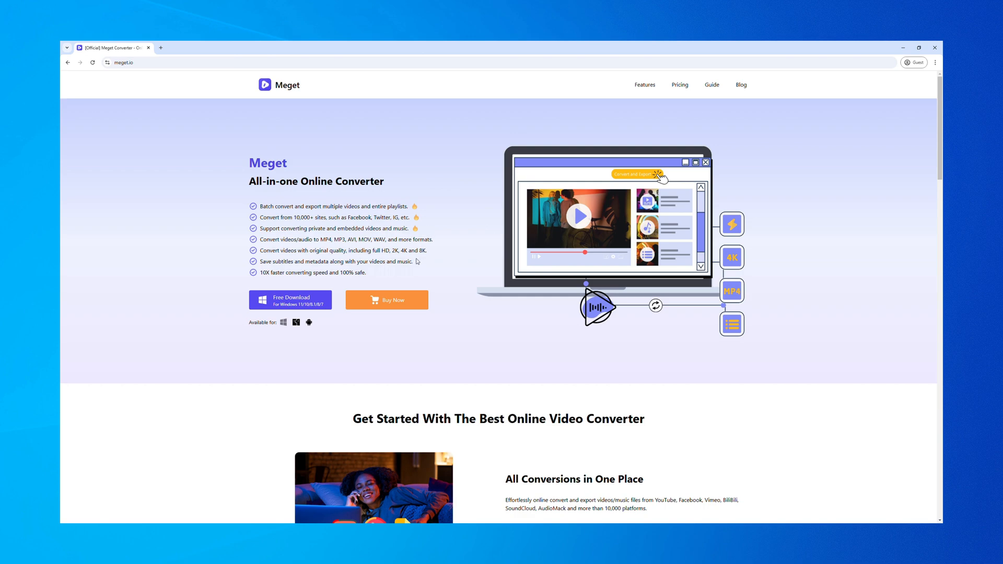
Request the free Windows download of Meget from the bottom of the meget.io page.
scroll(down, 3)
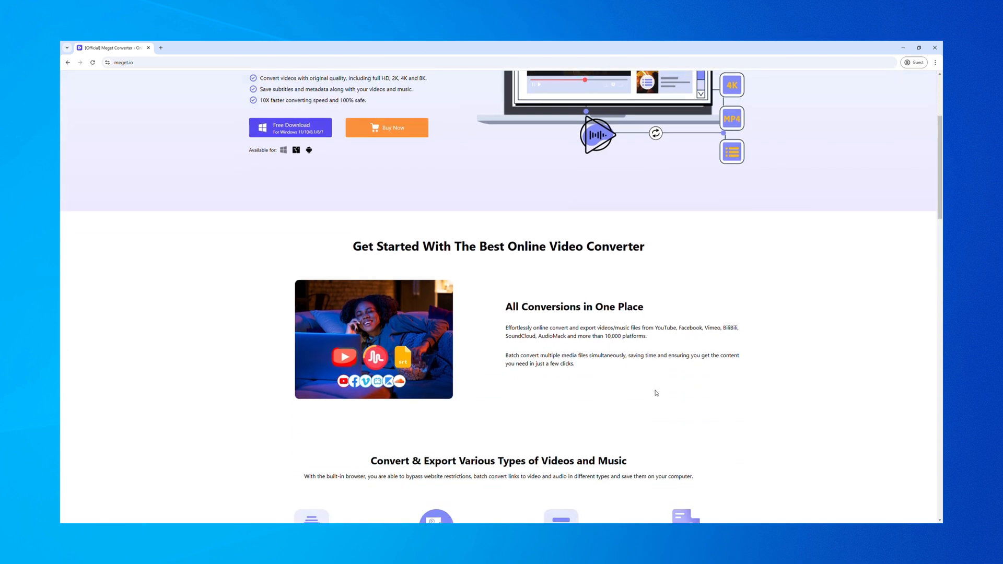
scroll(down, 3)
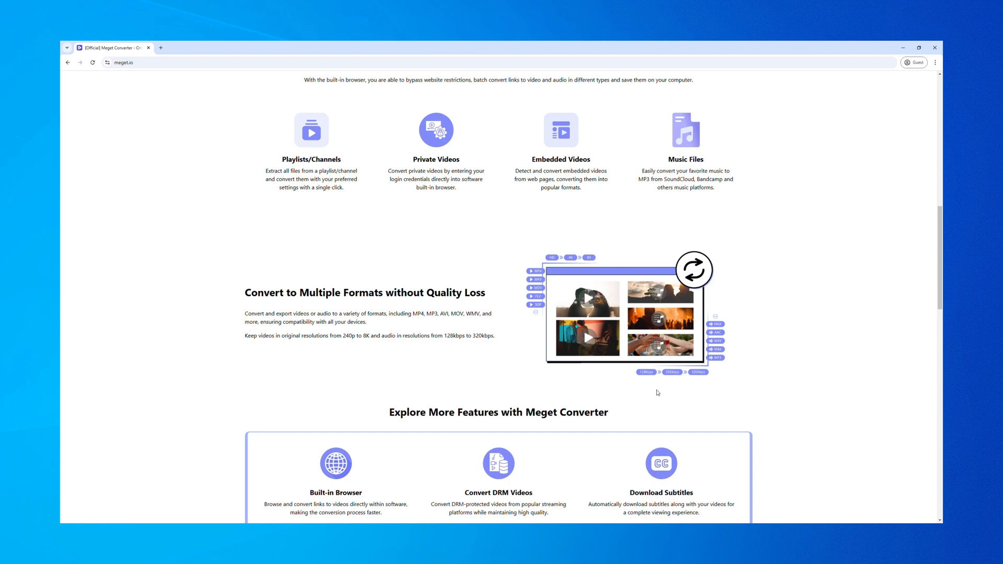
scroll(down, 3)
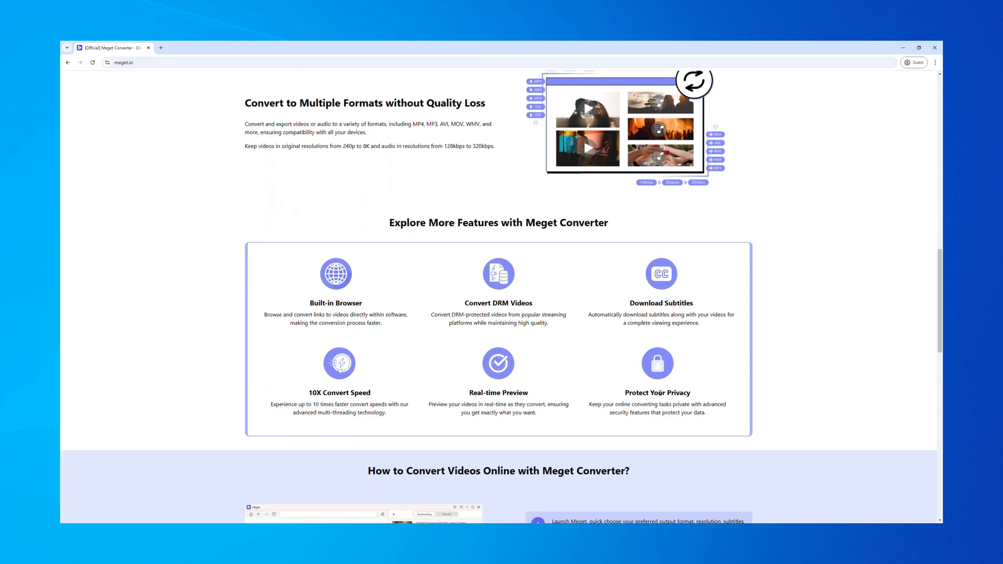
scroll(down, 3)
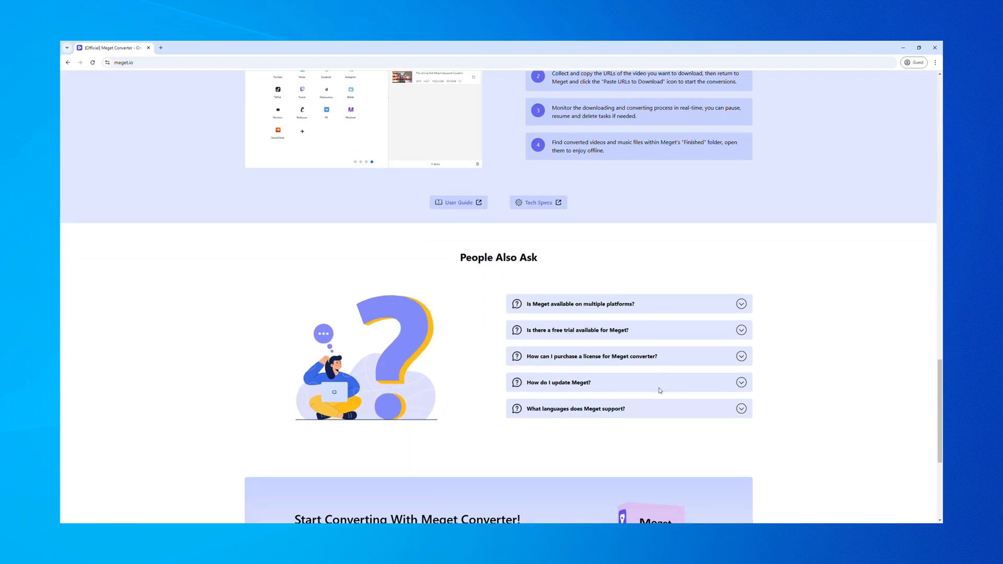
scroll(down, 3)
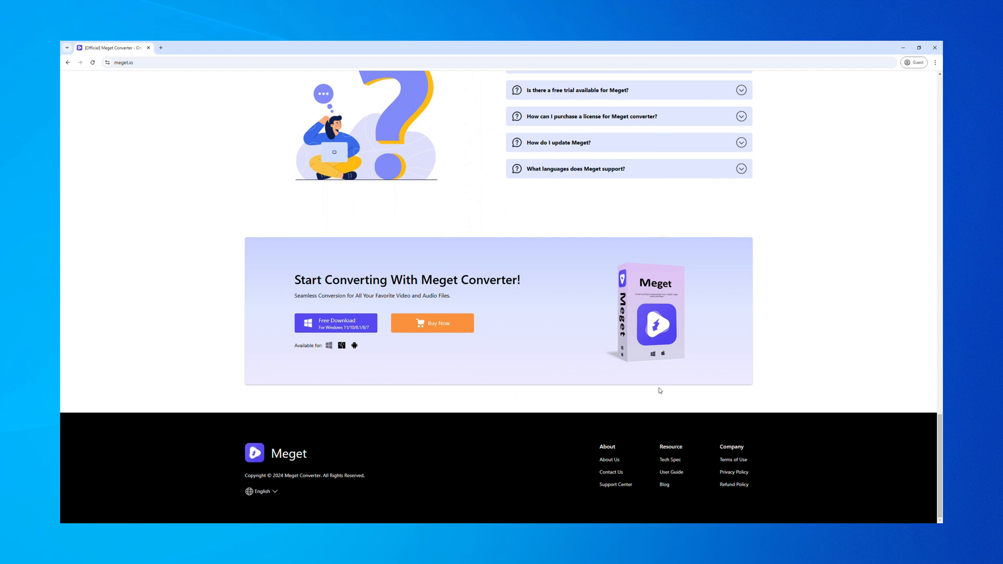
click(336, 323)
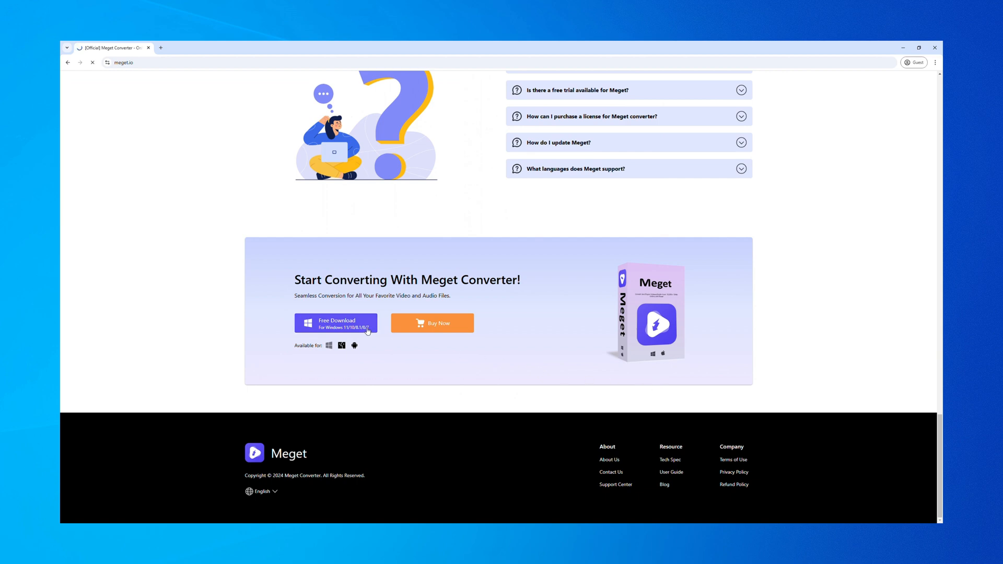
click(335, 322)
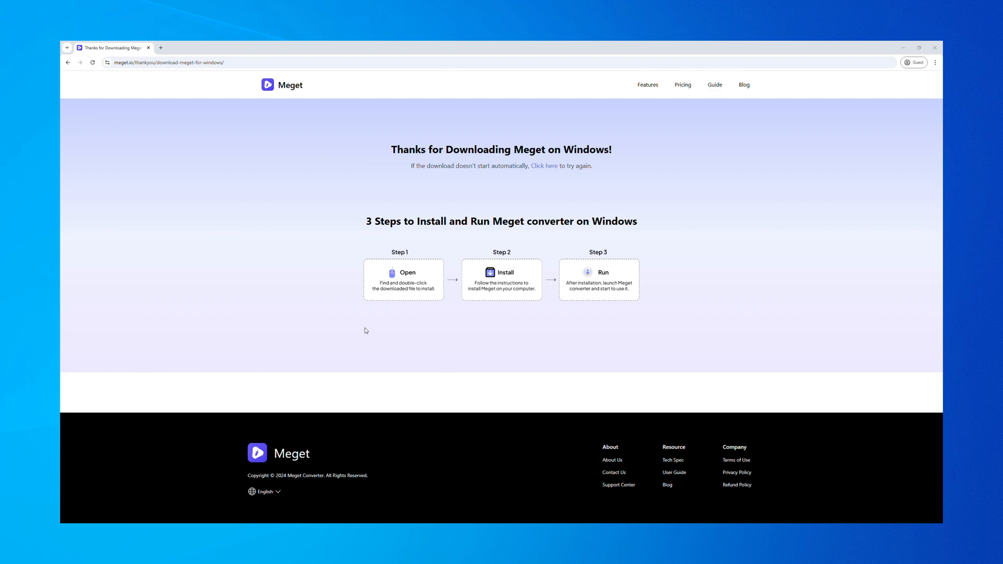
mouse_move(836, 217)
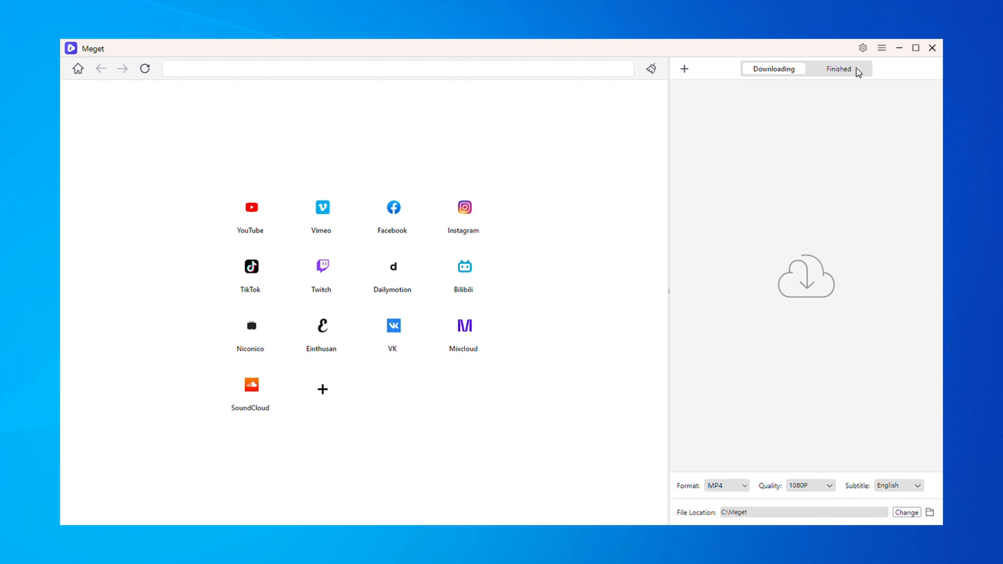
Review the simultaneous-download count and format presets, then save the preferences unchanged.
click(862, 47)
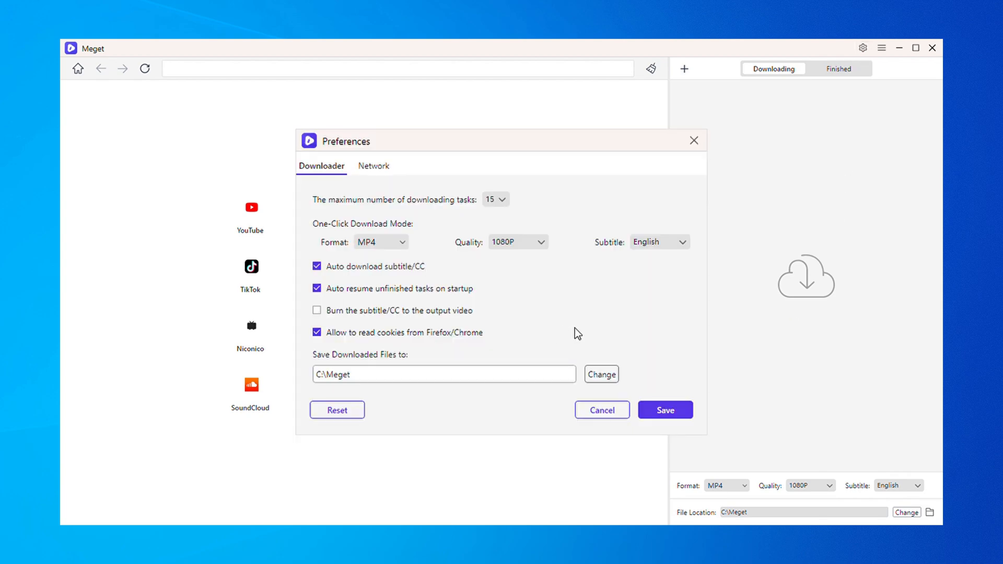
click(494, 198)
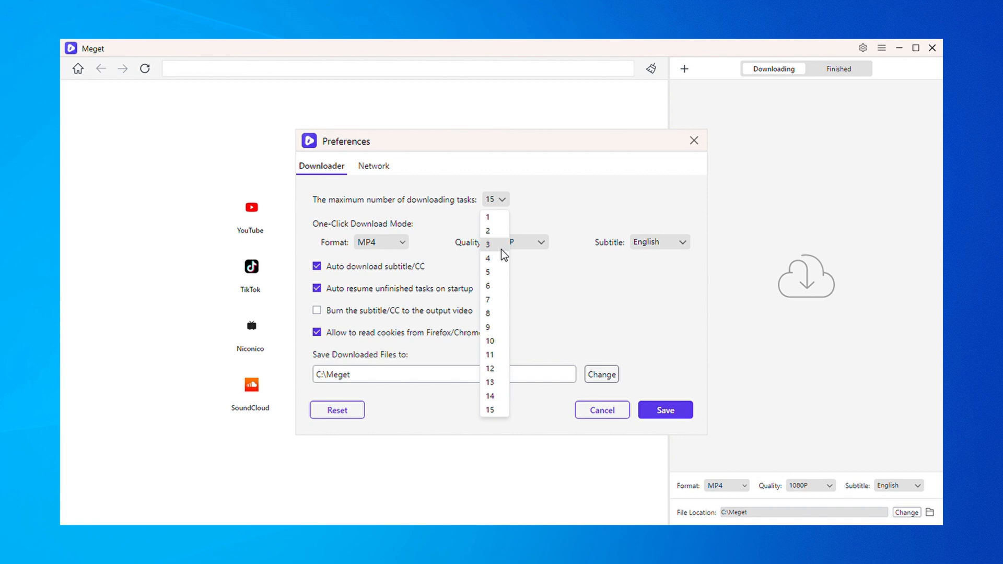
click(380, 241)
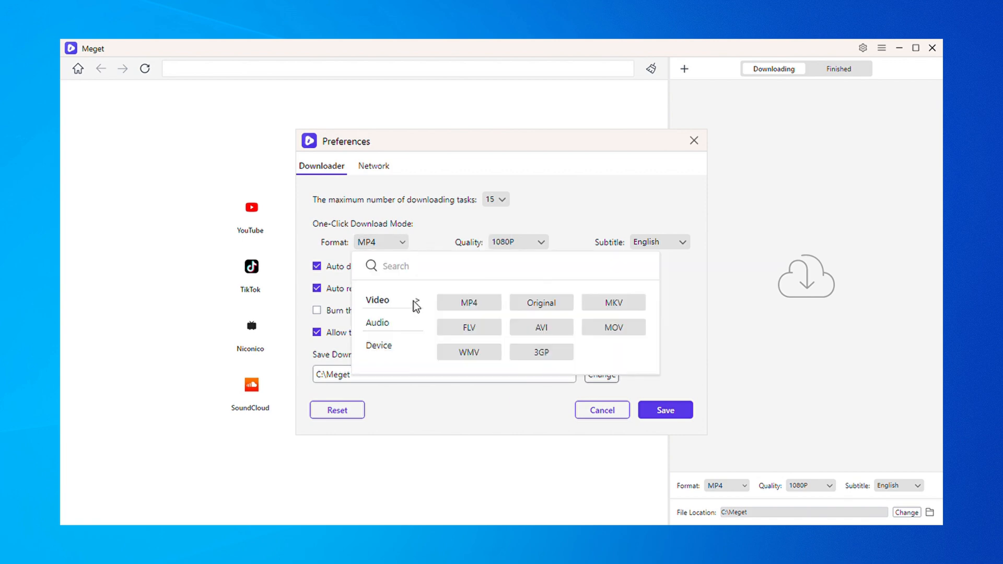
click(378, 346)
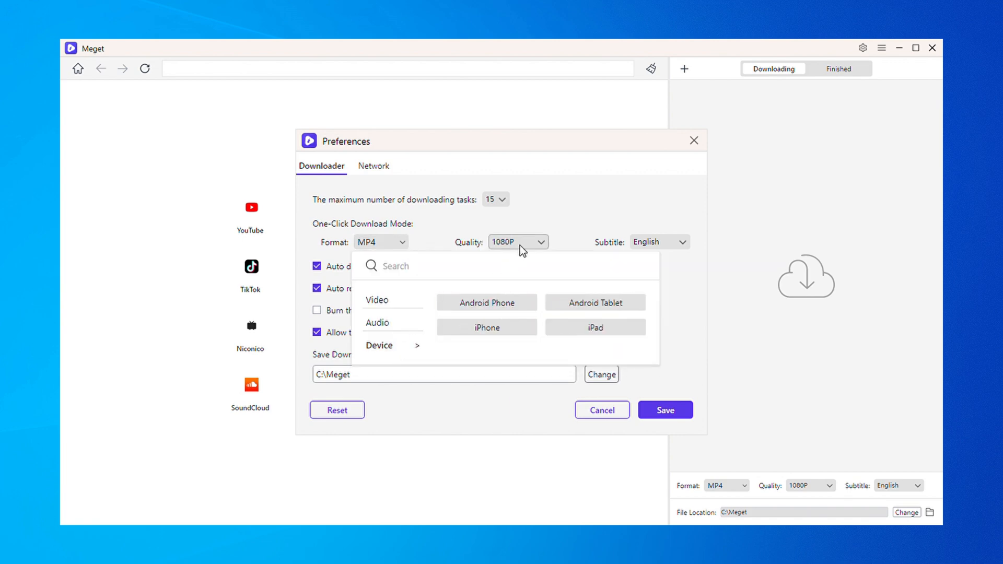
click(659, 241)
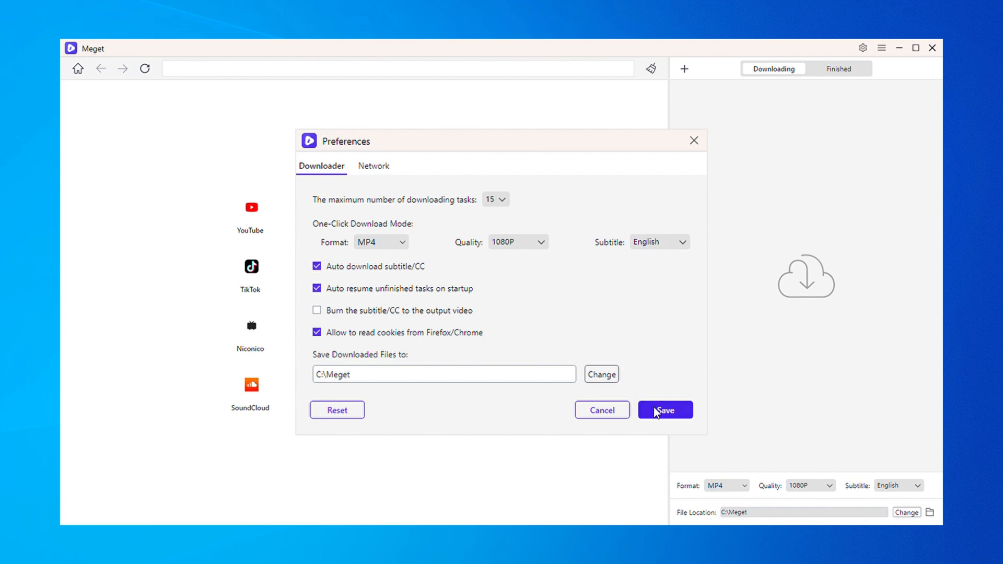
click(664, 410)
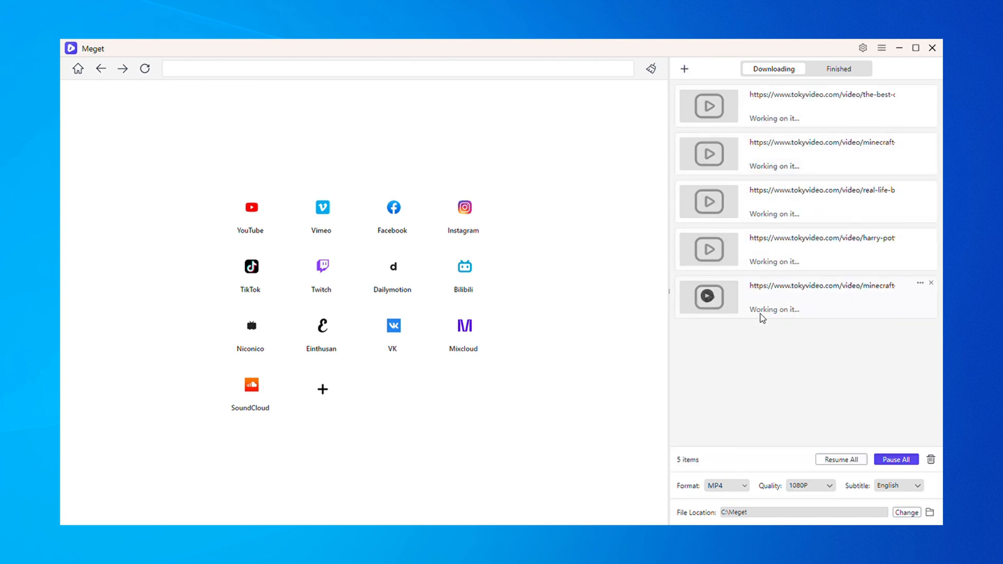
mouse_move(766, 343)
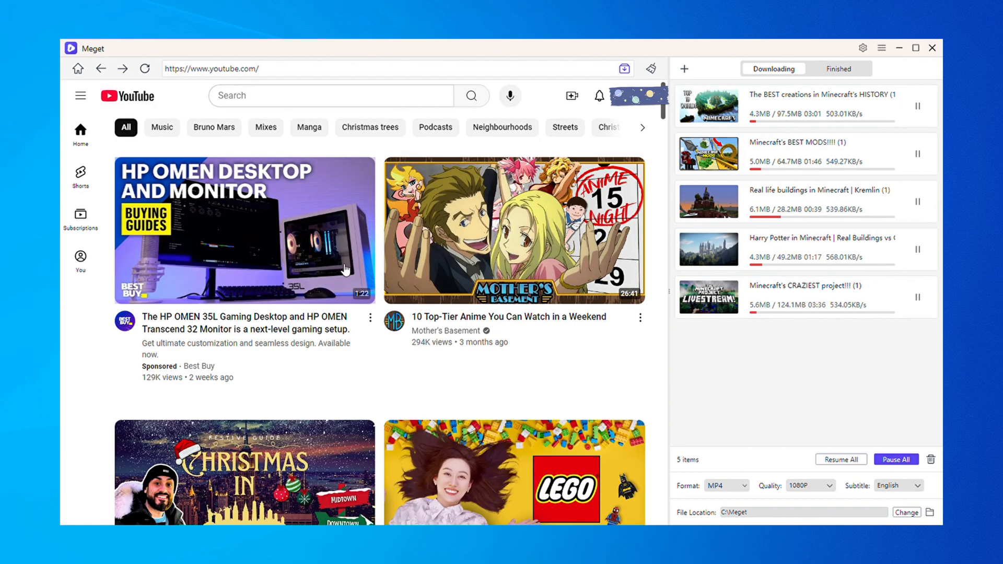
Download the YouTube video '10 Top-Tier Anime You Can Watch in a Weekend'.
click(514, 229)
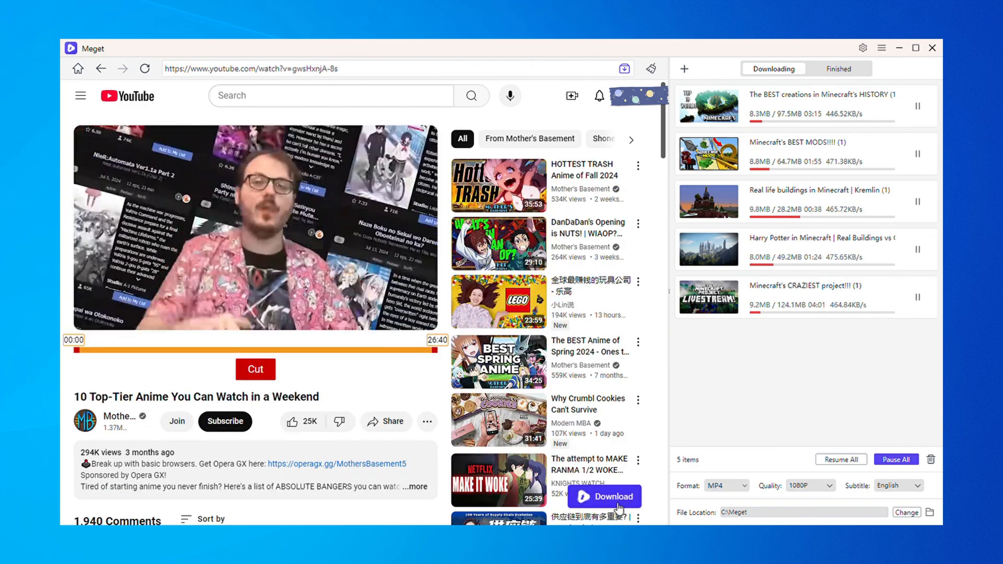
click(604, 496)
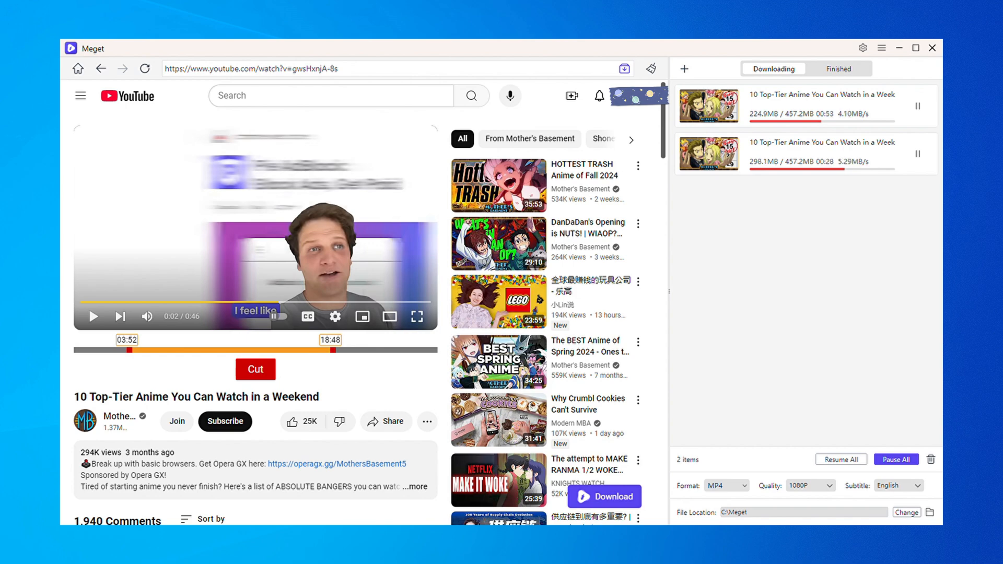
Show the Finished list with the nine completed video downloads.
click(839, 69)
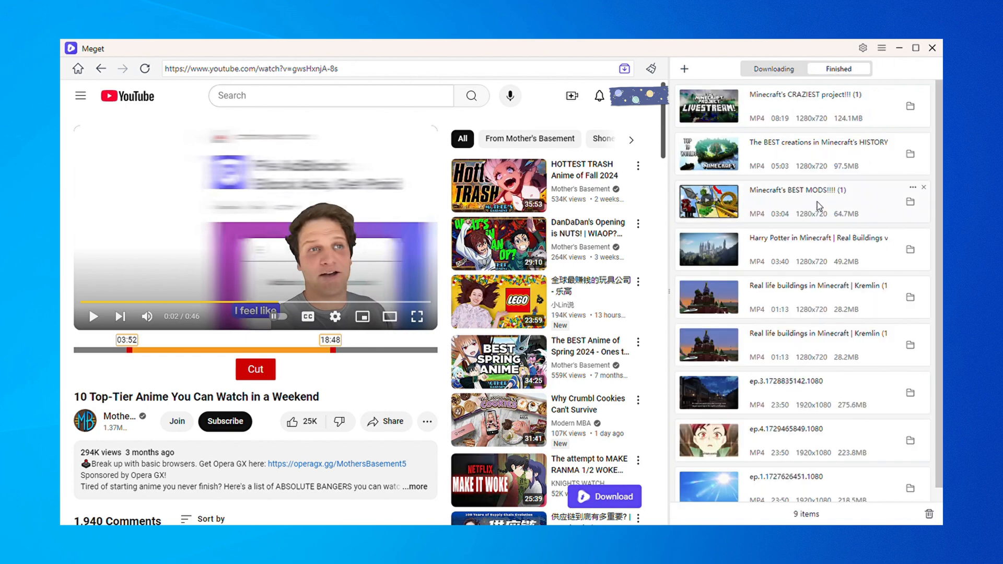